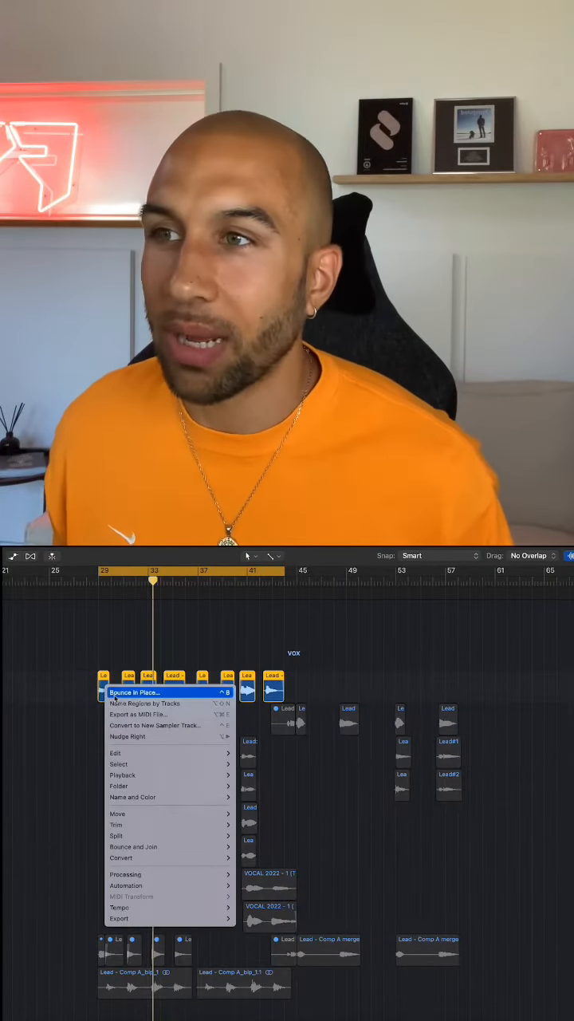
- Bounce the vocal comp in place and set its Vocal Hall ChromaVerb to dry 0%, wet 100%
click(118, 699)
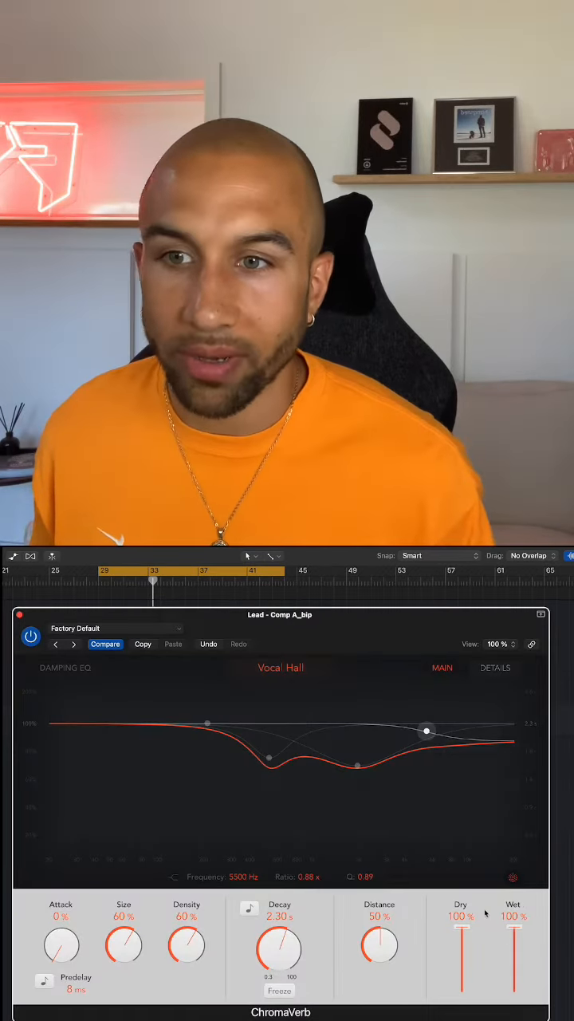
drag(461, 922, 461, 989)
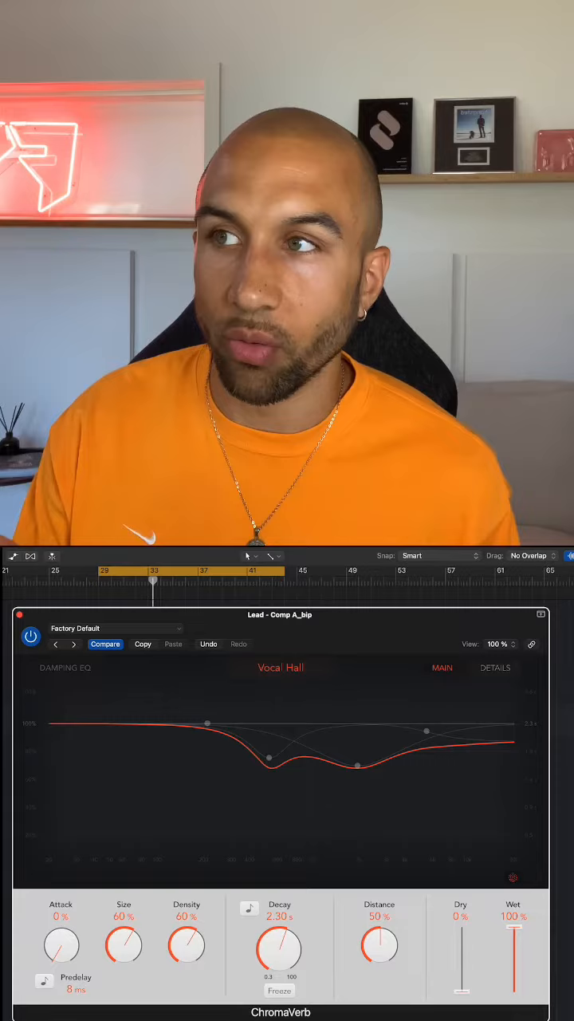